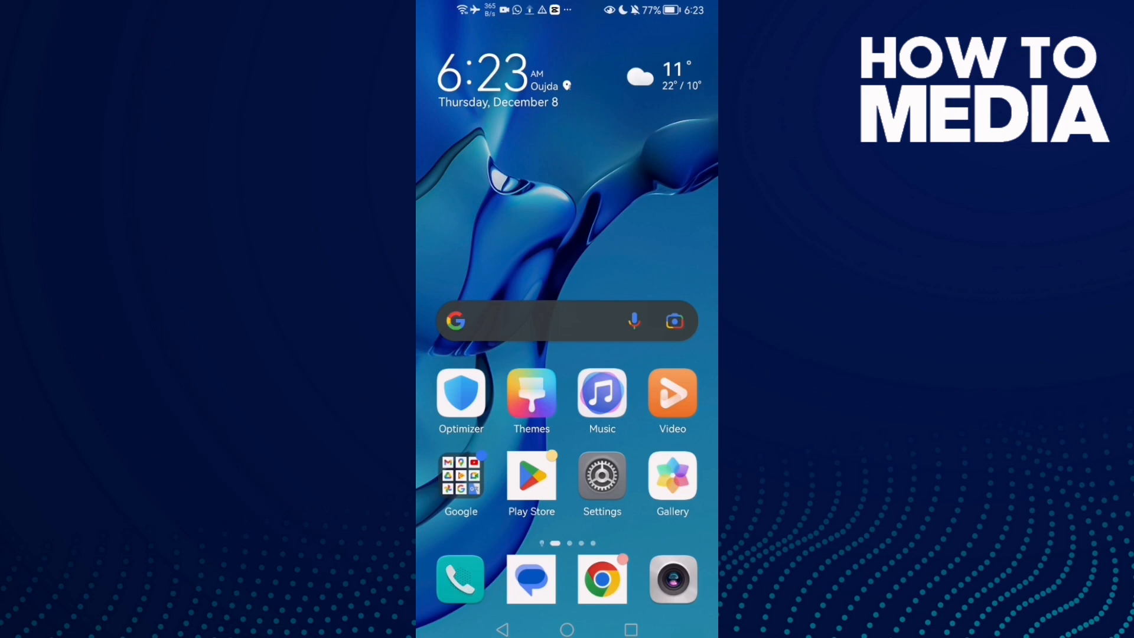
# Step: Swipe the home screen to the page holding the BeReal icon
pyautogui.hscroll(-3)
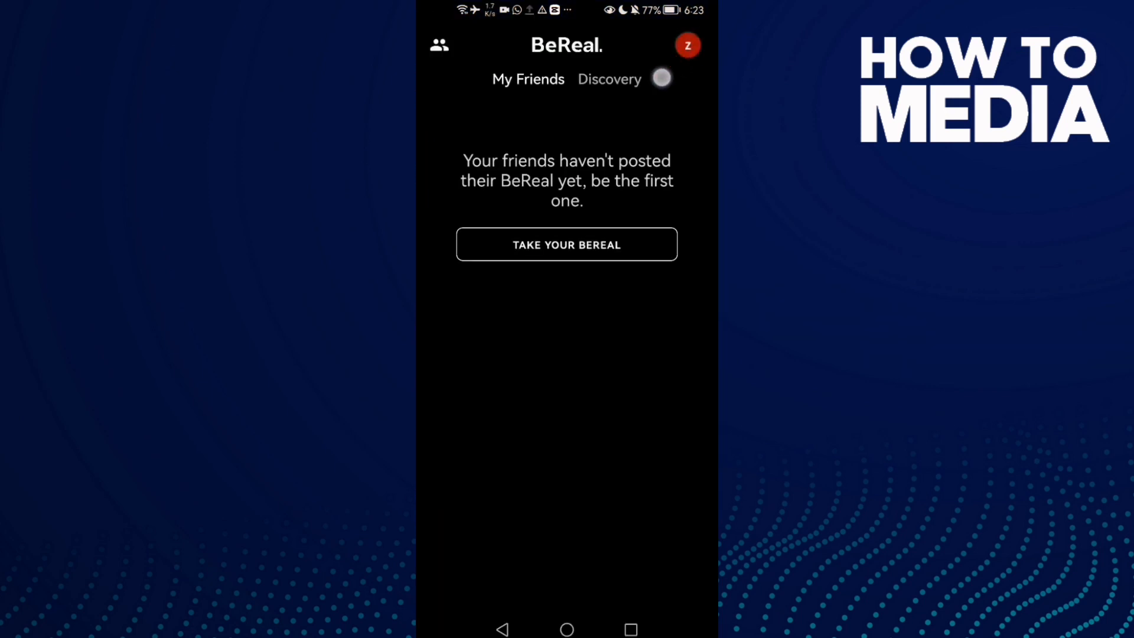
# Step: Go from the My Friends feed to your own profile and its menu
pyautogui.click(686, 45)
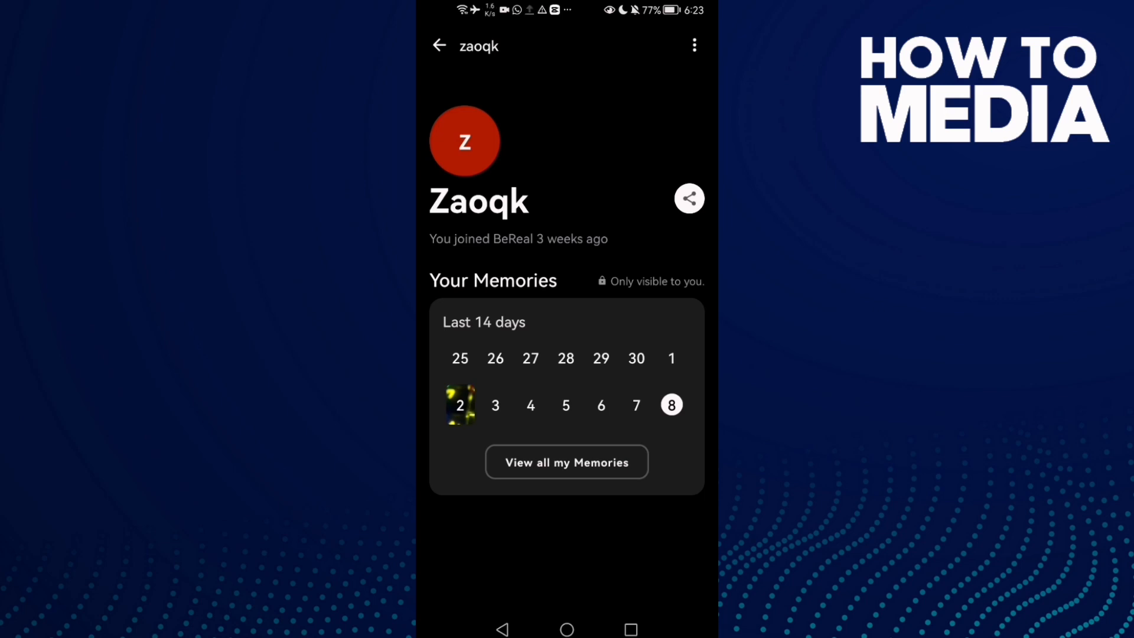
pyautogui.click(694, 46)
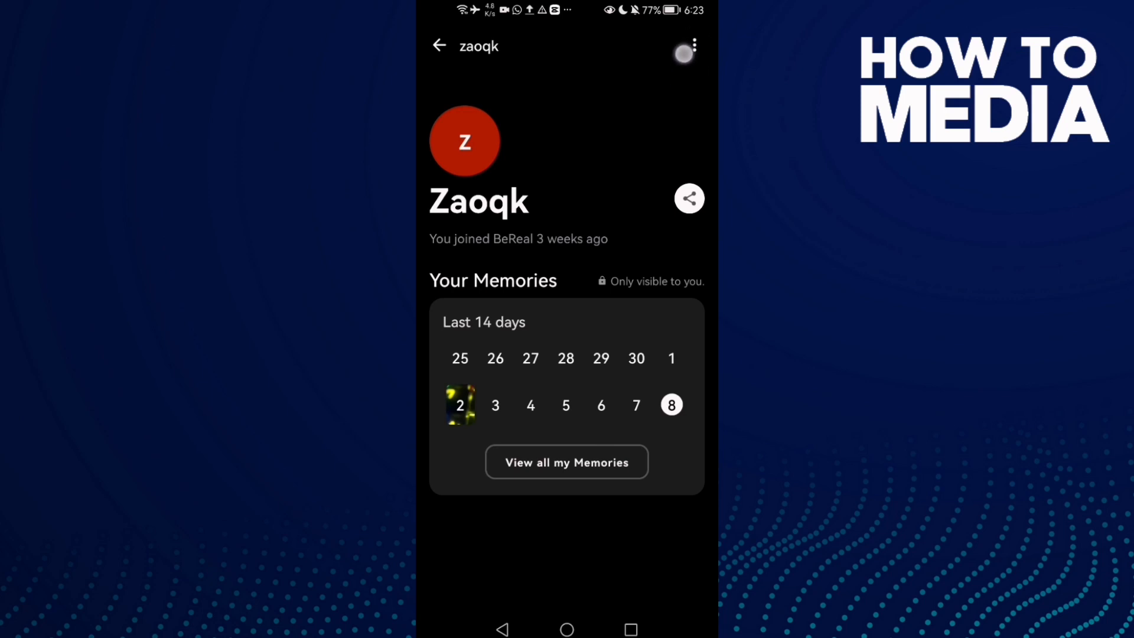
# Step: Reach the Time Zone screen in Settings, where Europe is currently chosen
pyautogui.click(687, 48)
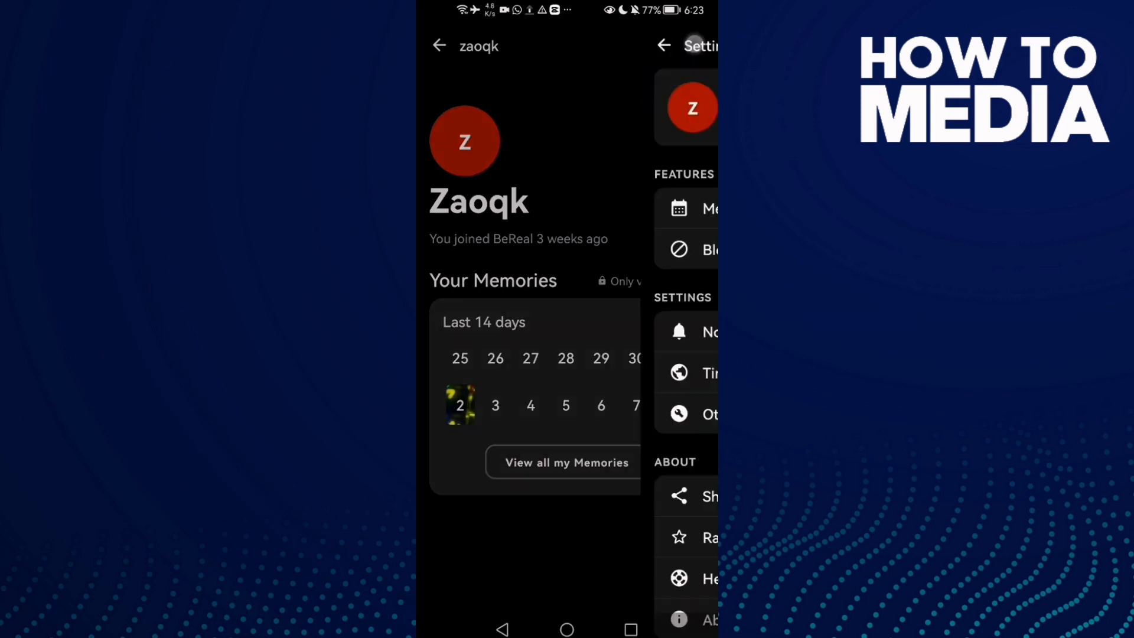
pyautogui.click(663, 45)
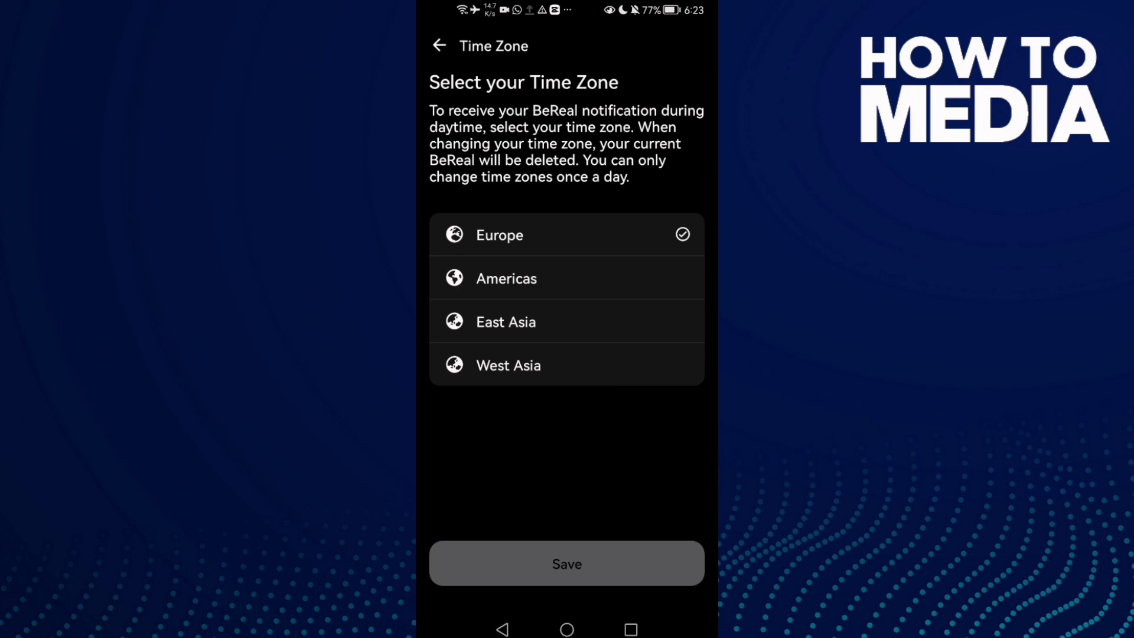
# Step: Select Americas, save, and confirm 'Change to Americas' in the dialog
pyautogui.click(566, 279)
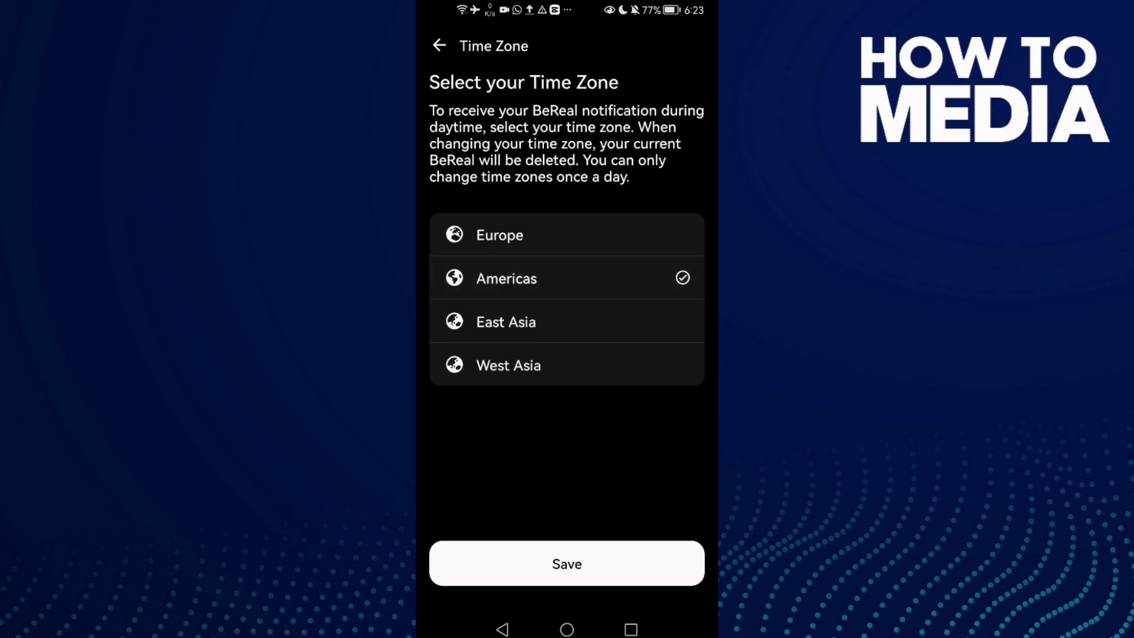
pyautogui.click(594, 563)
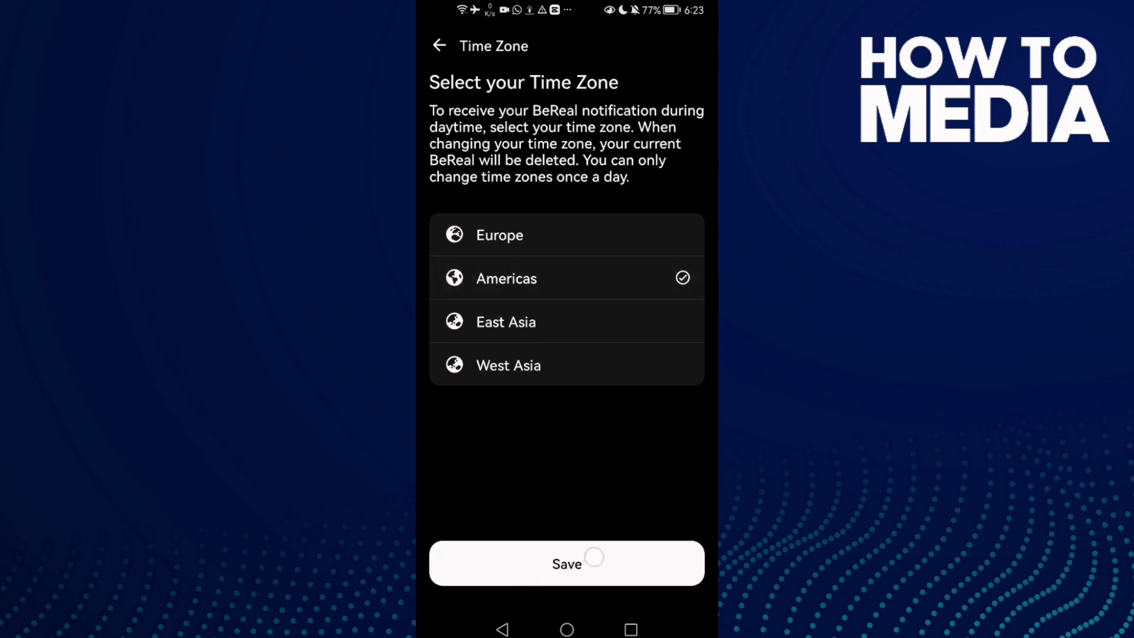
pyautogui.click(565, 563)
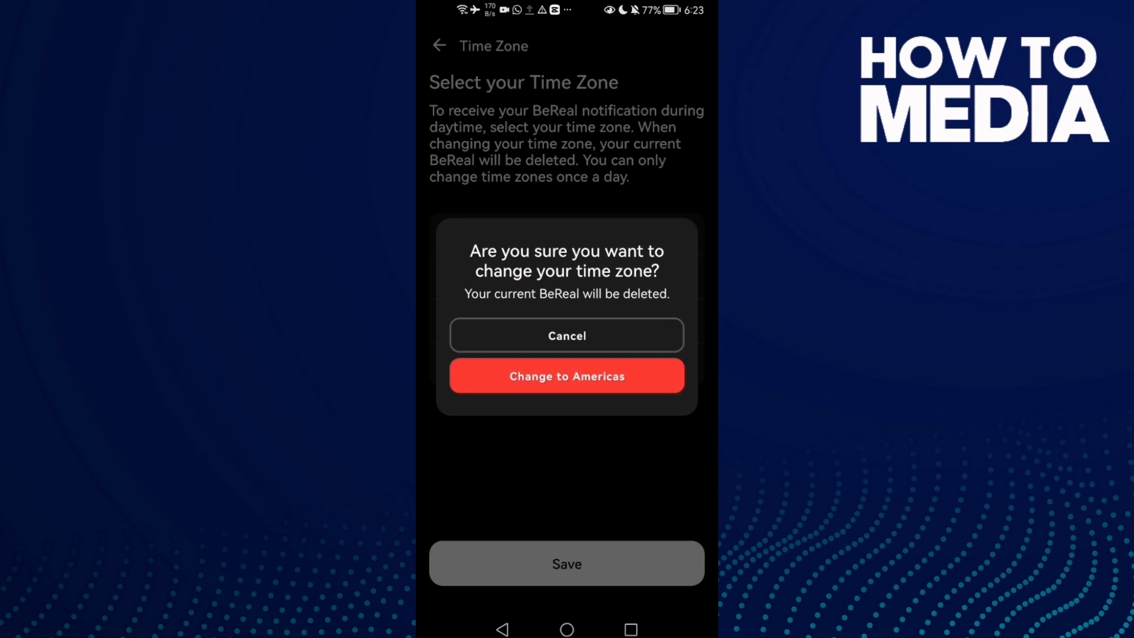
pyautogui.click(566, 376)
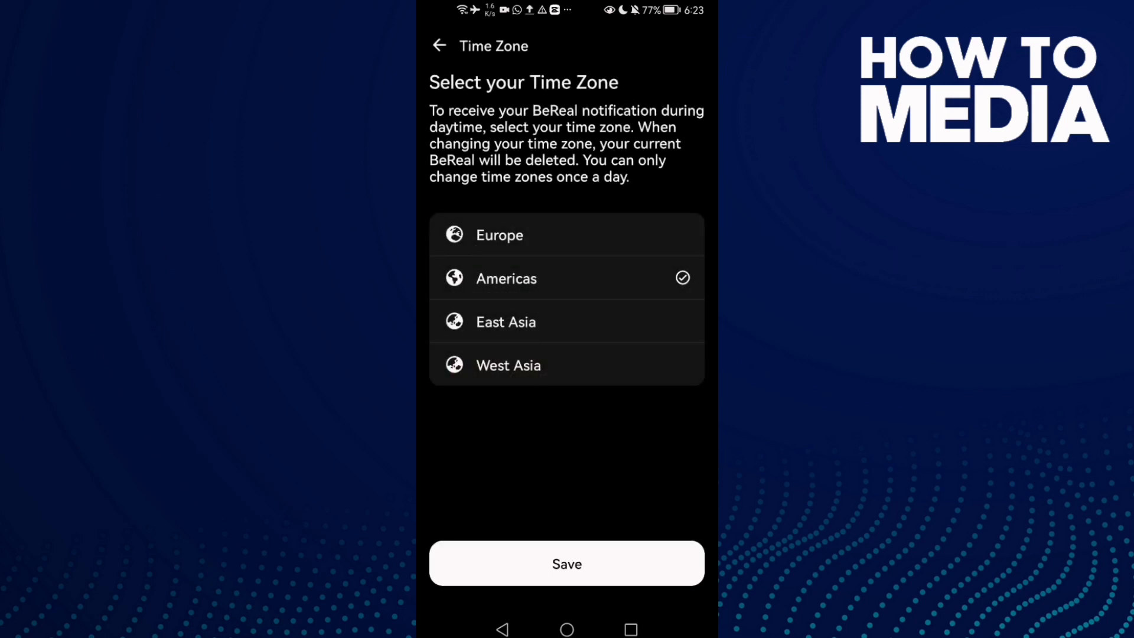
pyautogui.click(565, 564)
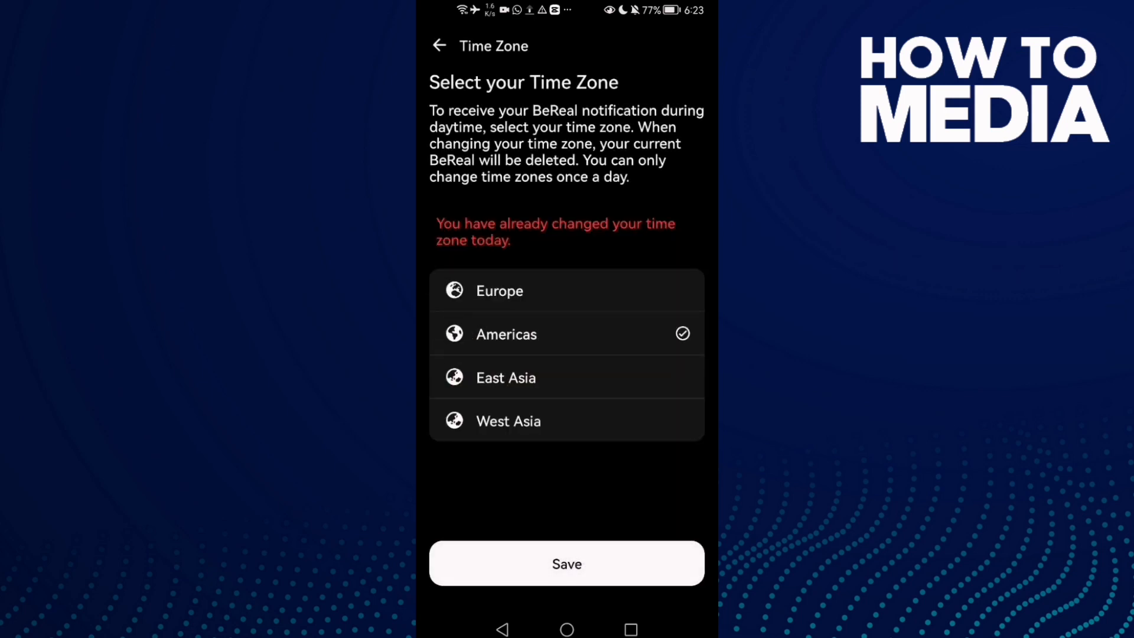
# Step: Go back to Settings showing Americas, then return to the Android home screen
pyautogui.click(440, 46)
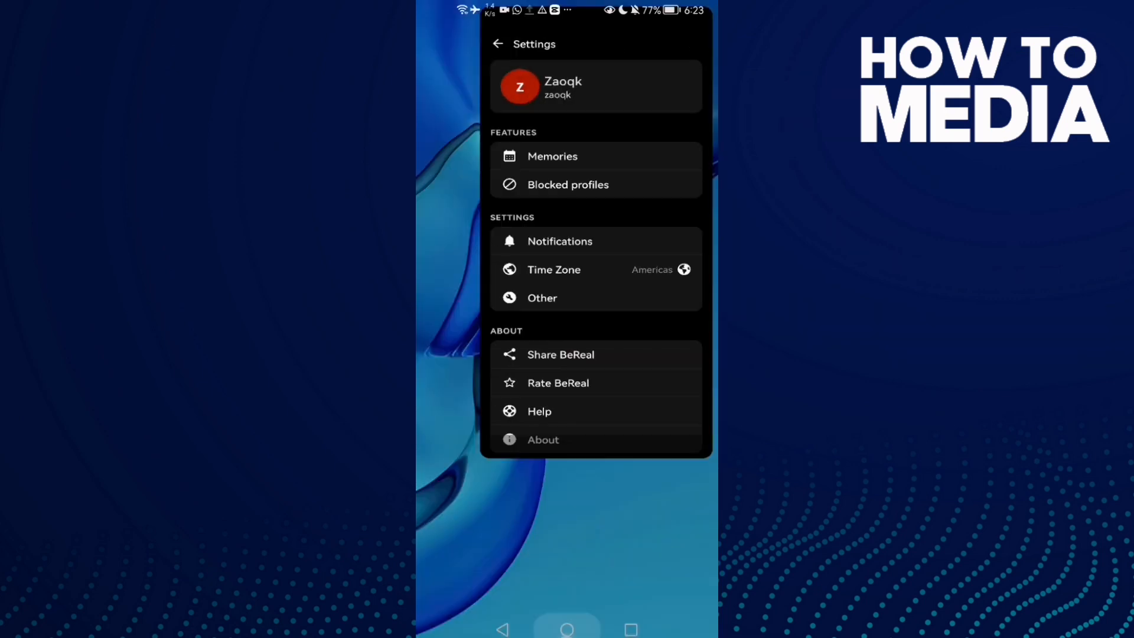
pyautogui.click(566, 618)
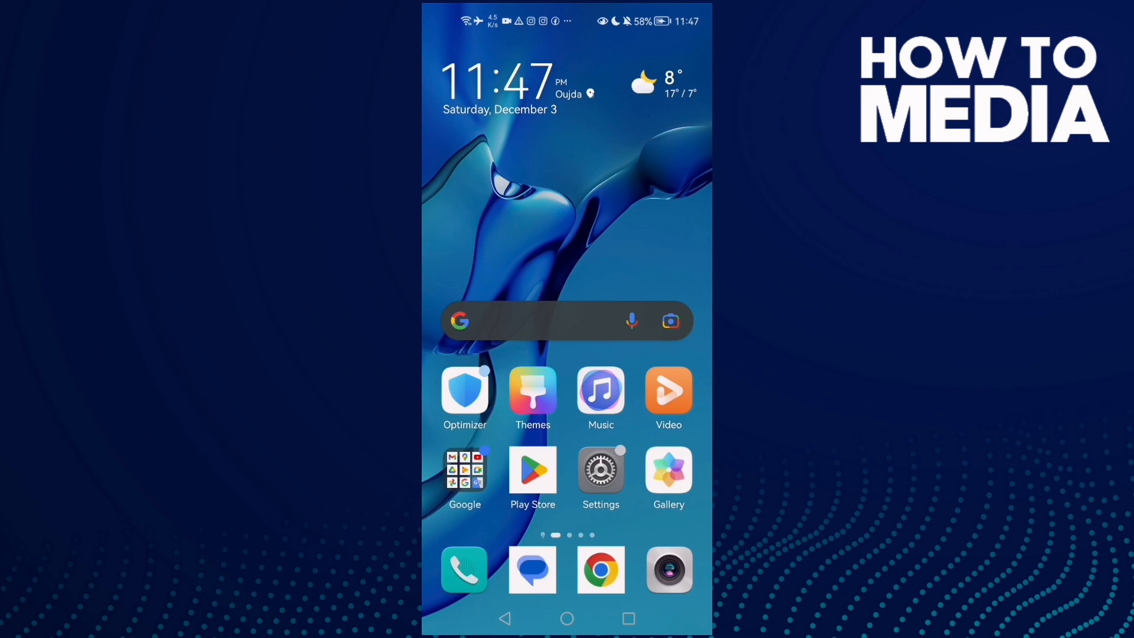
pyautogui.click(203, 516)
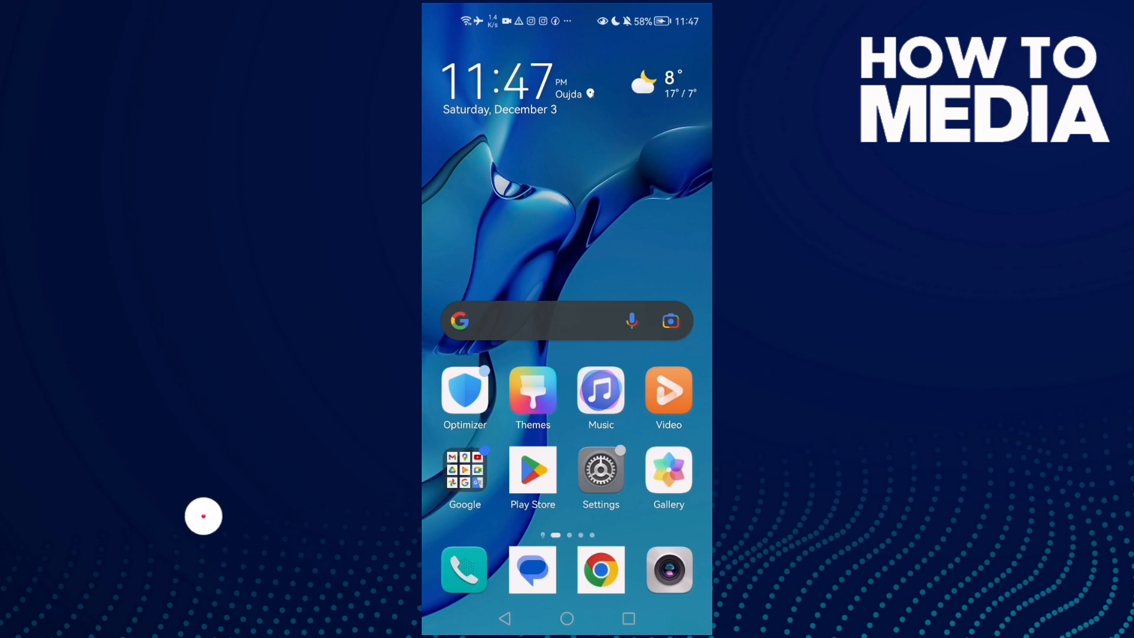